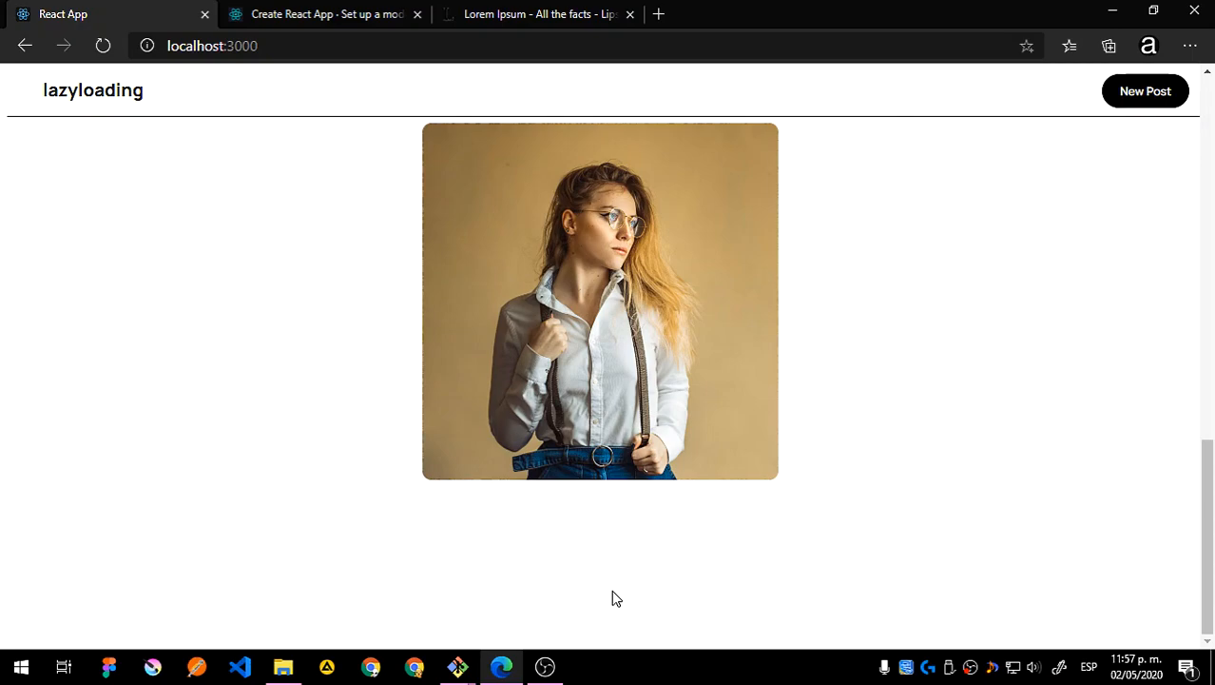
- Open the node-typescript-api uploads folder, with its three cover images, beside the gallery
{"action": "scroll", "scroll_direction": "up", "scroll_amount": 3}
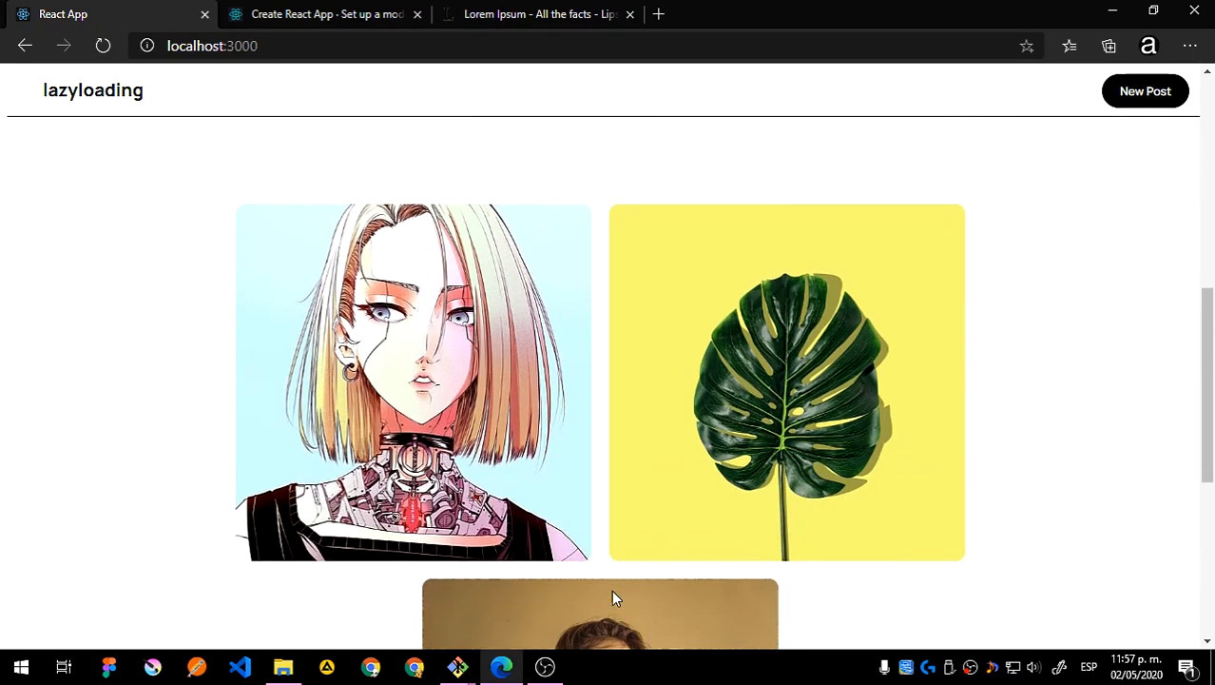
{"action": "scroll", "scroll_direction": "up", "scroll_amount": 3}
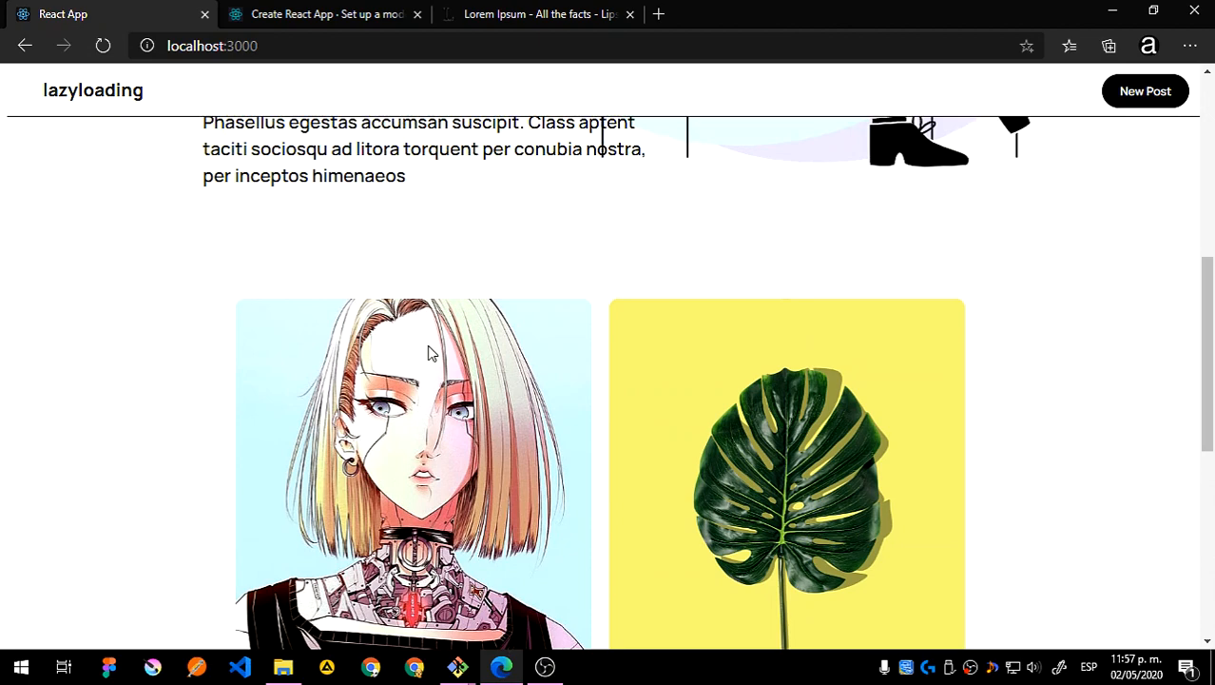
{"action": "left_click", "coordinate": [283, 665]}
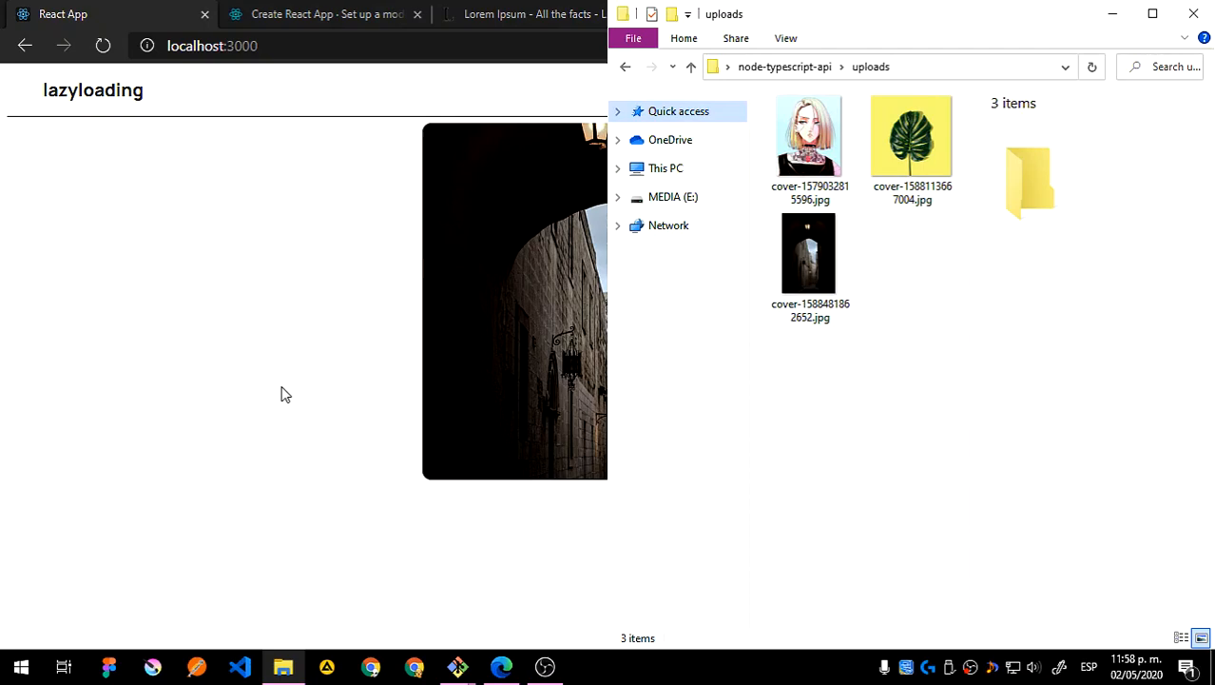
{"action": "left_click", "coordinate": [324, 14]}
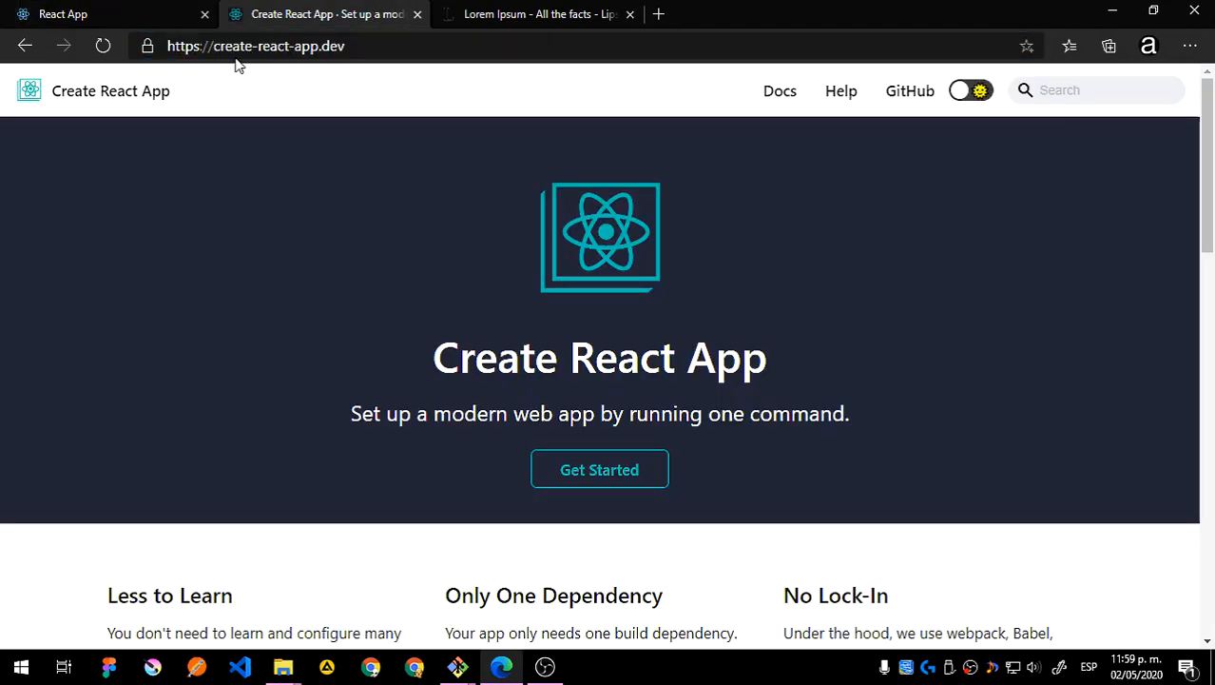